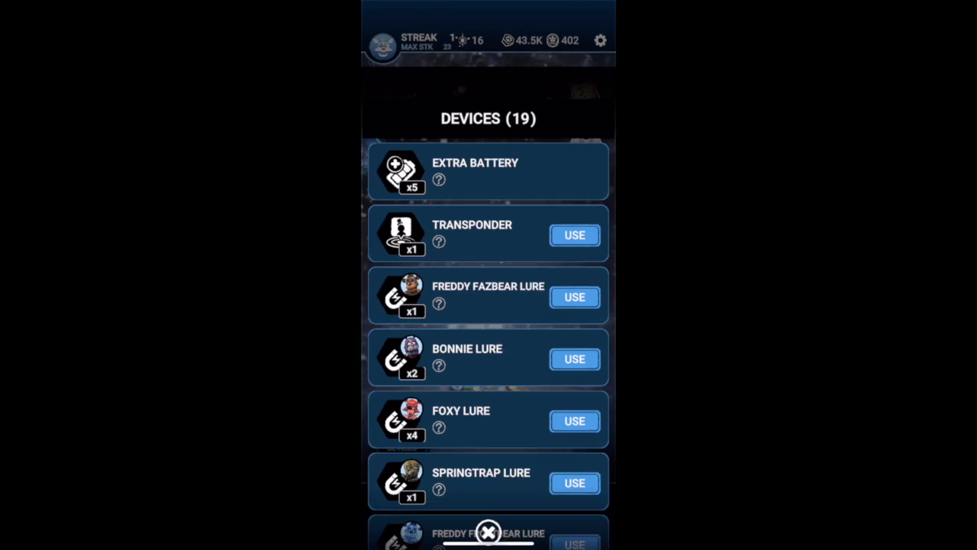
Step: Scroll the Devices list, then start the AR camera encounter from the map
scroll(down, 3)
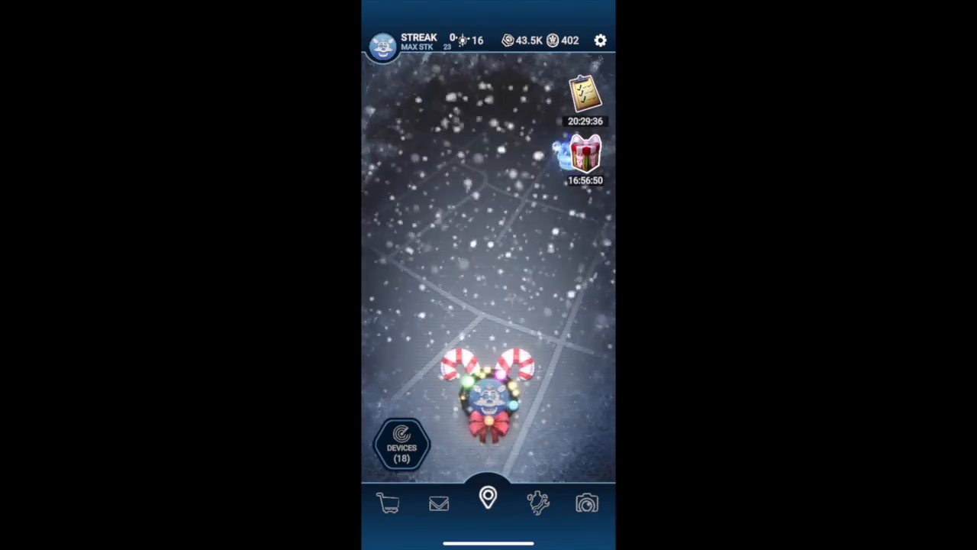
click(587, 502)
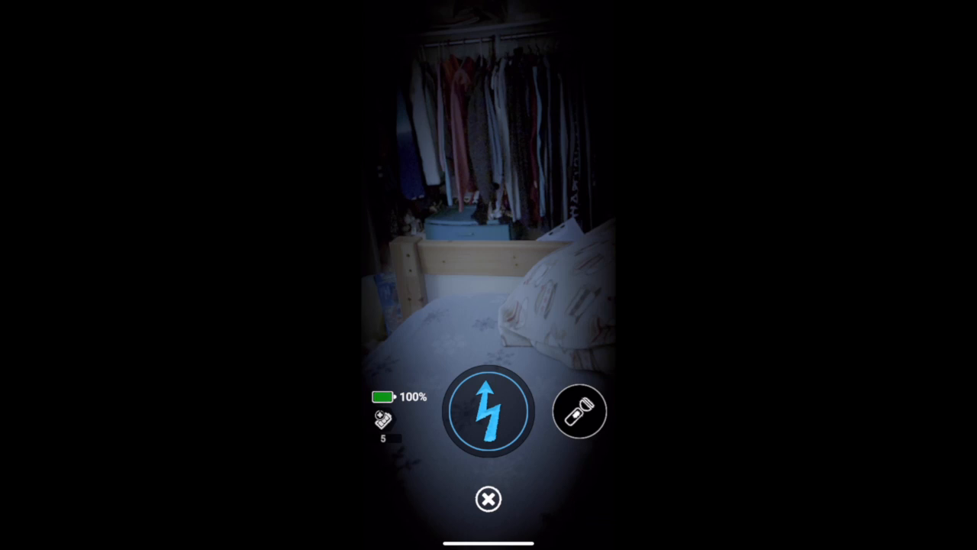